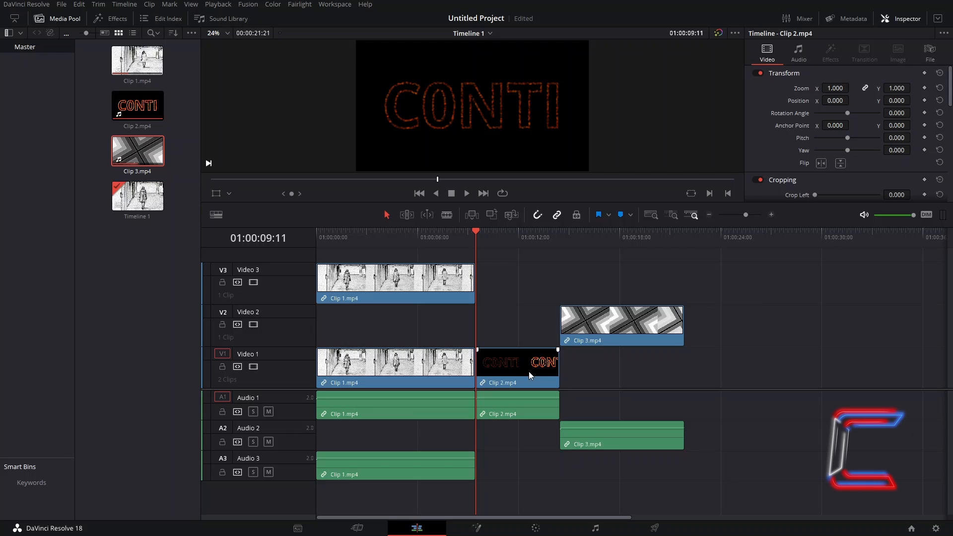
mouse_move(618, 414)
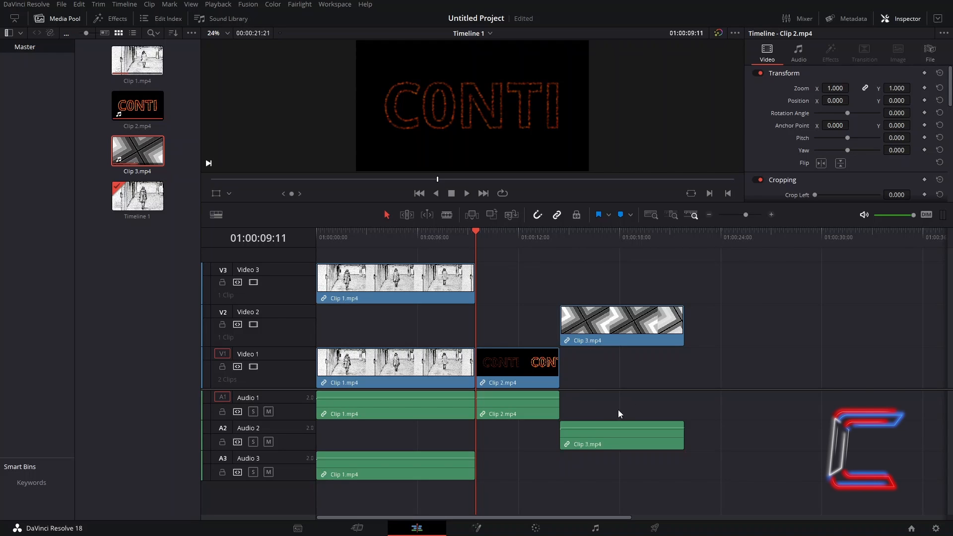
mouse_move(549, 440)
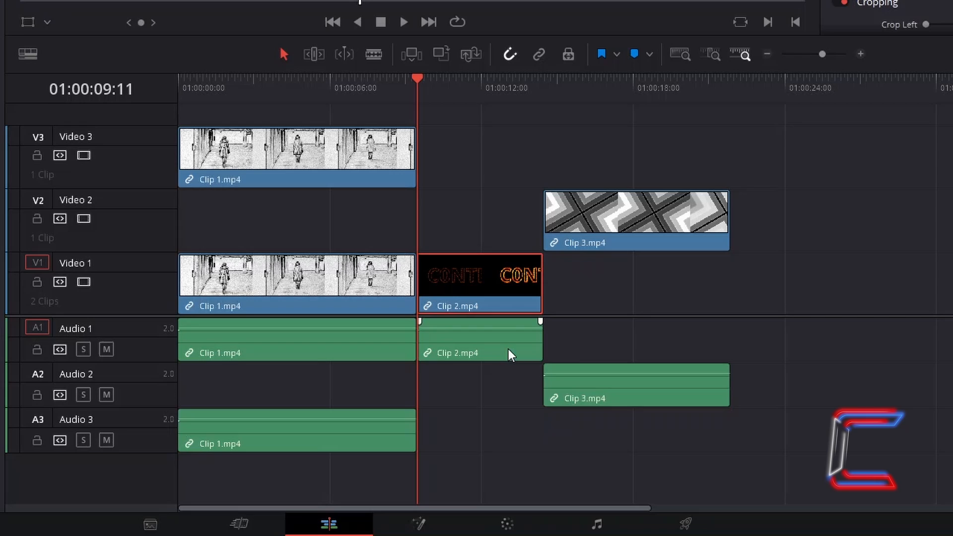
- Select Clip 2's video and audio on Video 1 and Audio 1 and copy them
click(479, 340)
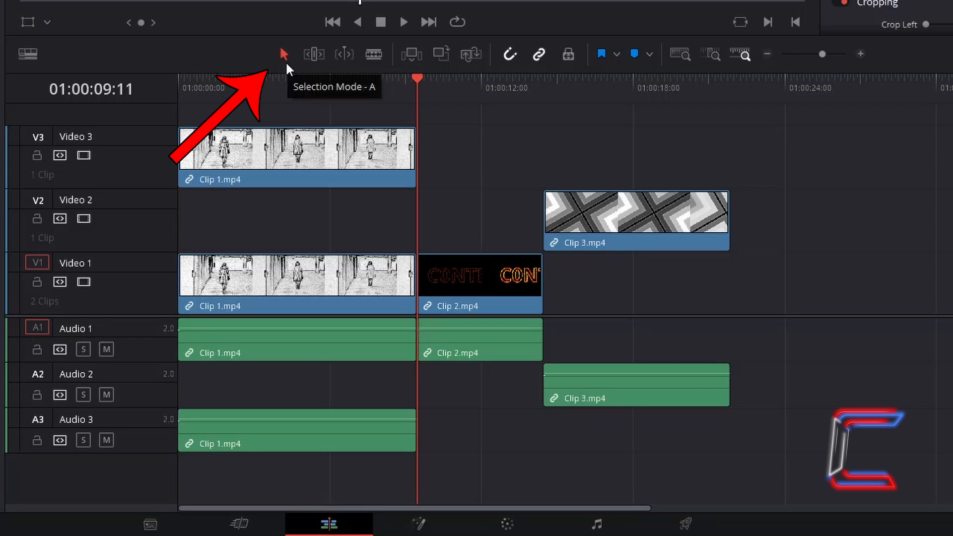
click(479, 283)
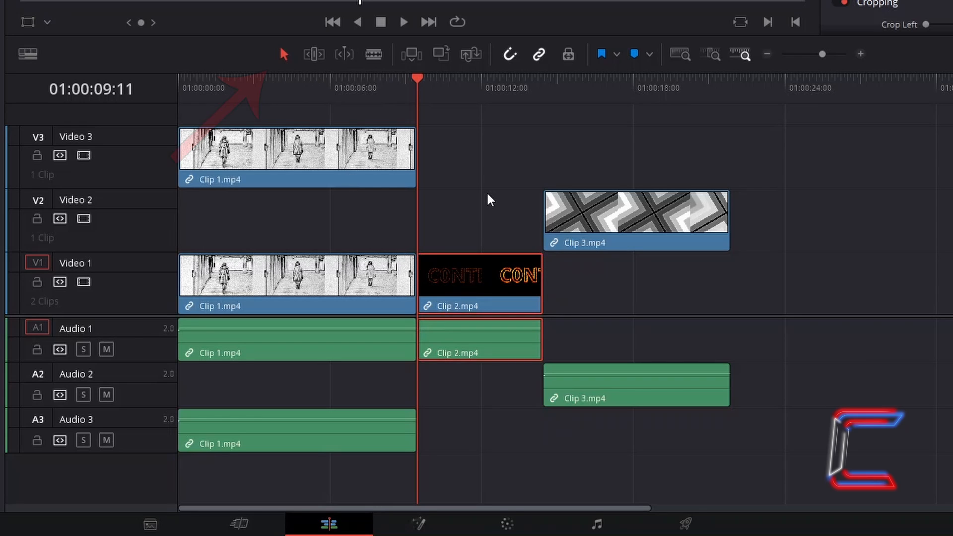
key(ctrl+c)
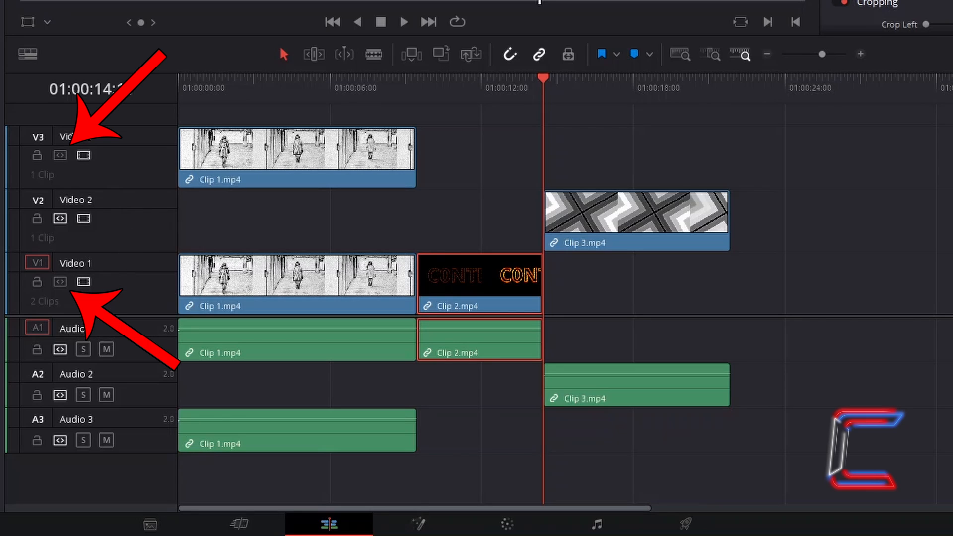
mouse_move(135, 203)
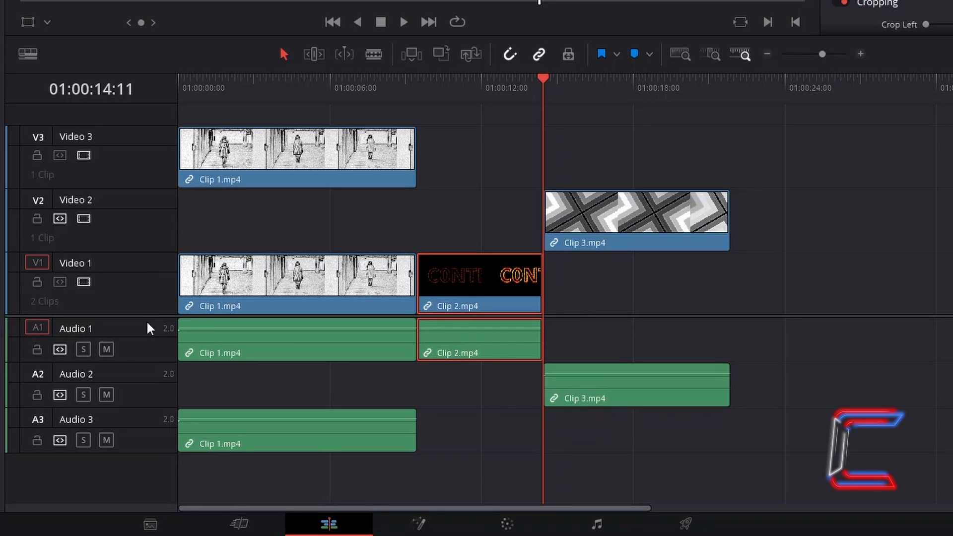
mouse_move(153, 239)
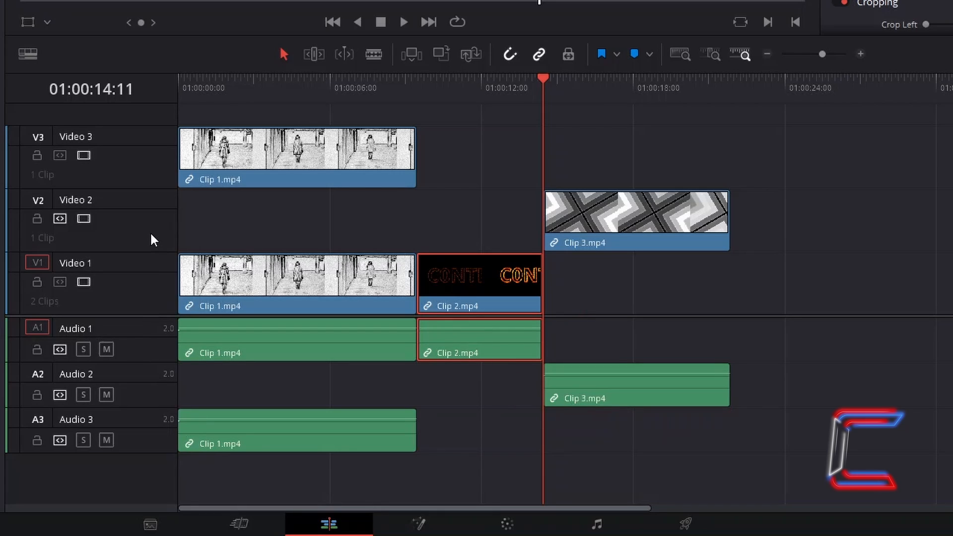
mouse_move(59, 395)
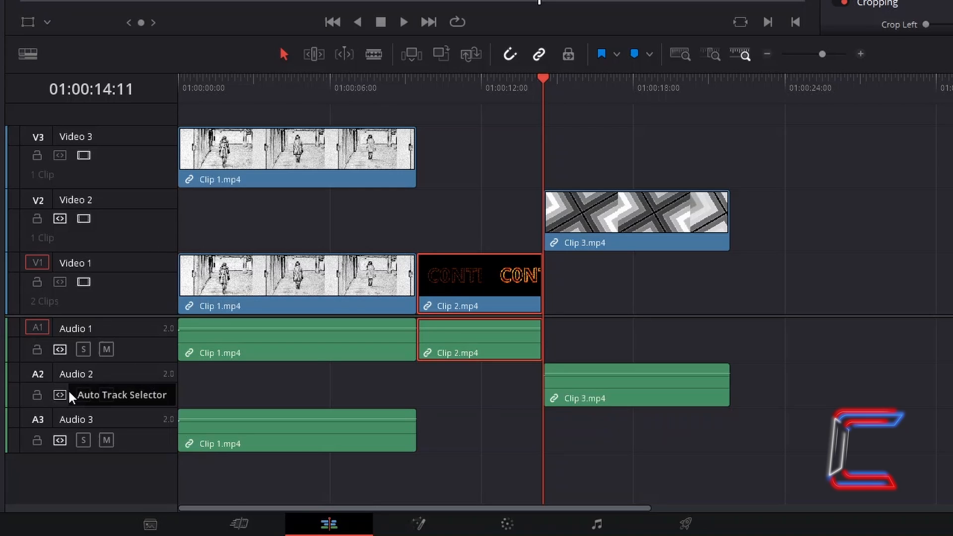
- Exclude Audio 1 from pasting and paste Clip 2 onto Video 2 and Audio 2
key(alt)
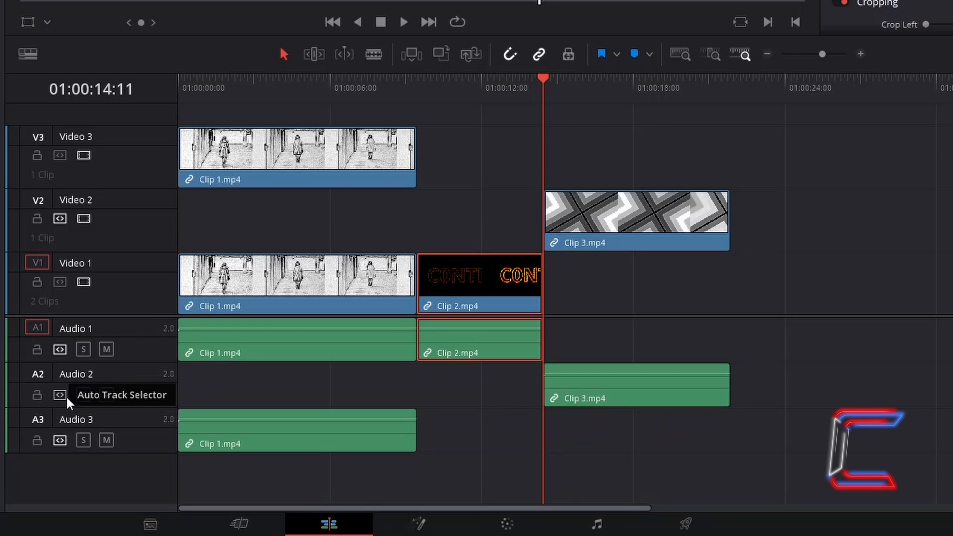
key(ctrl+v)
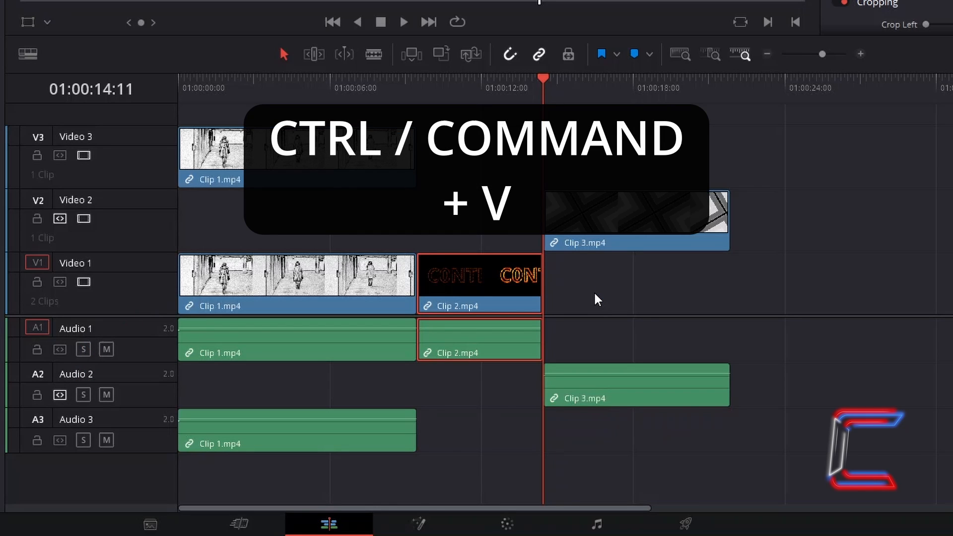
key(ctrl+v)
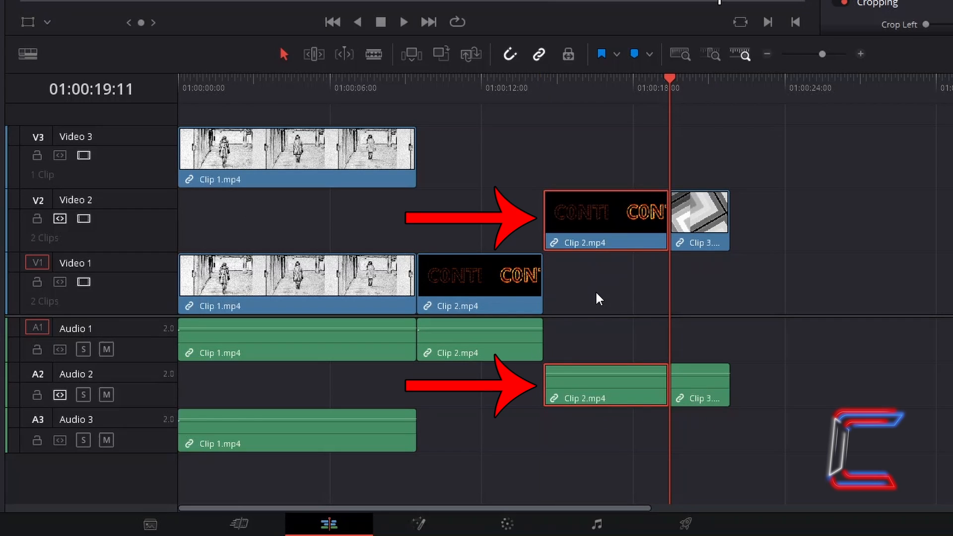
mouse_move(777, 209)
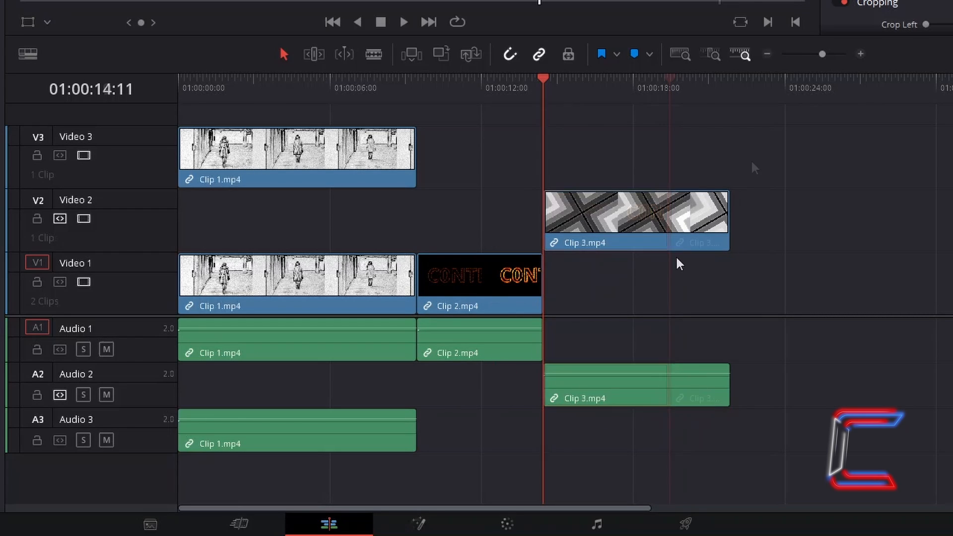
click(635, 212)
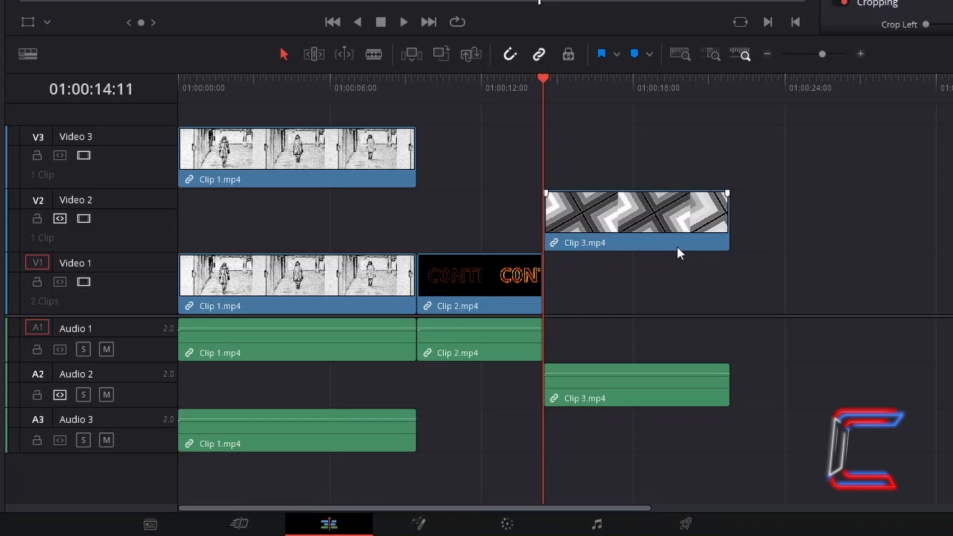
key(ctrl+shift+v)
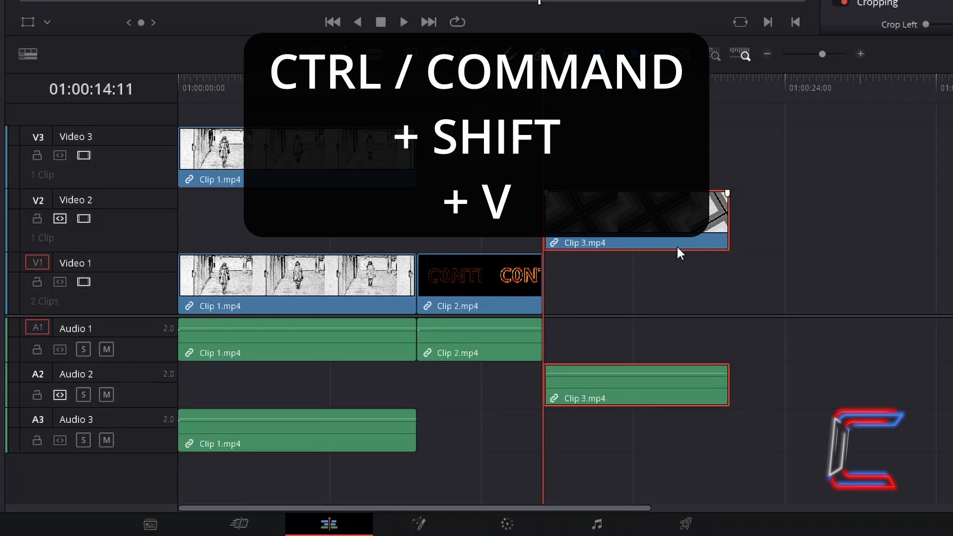